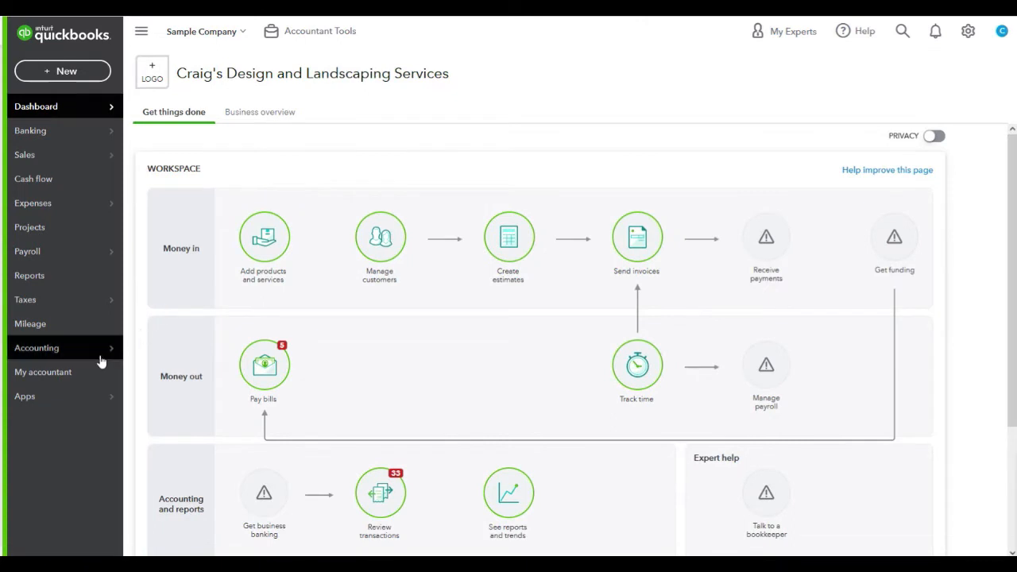
Step: Open the Chart of Accounts from the Accounting area
{"action": "left_click", "coordinate": [36, 347]}
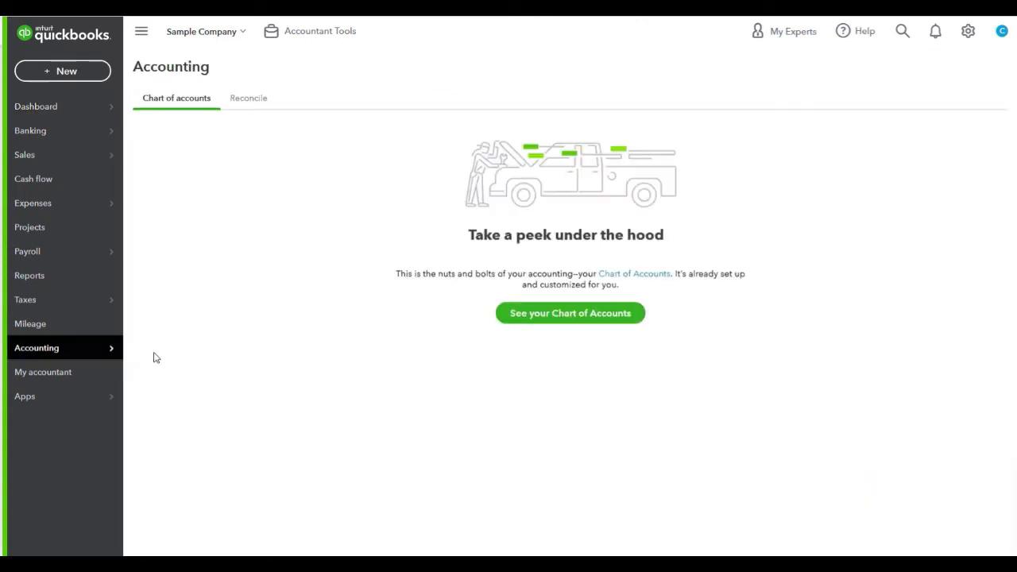
{"action": "left_click", "coordinate": [570, 313]}
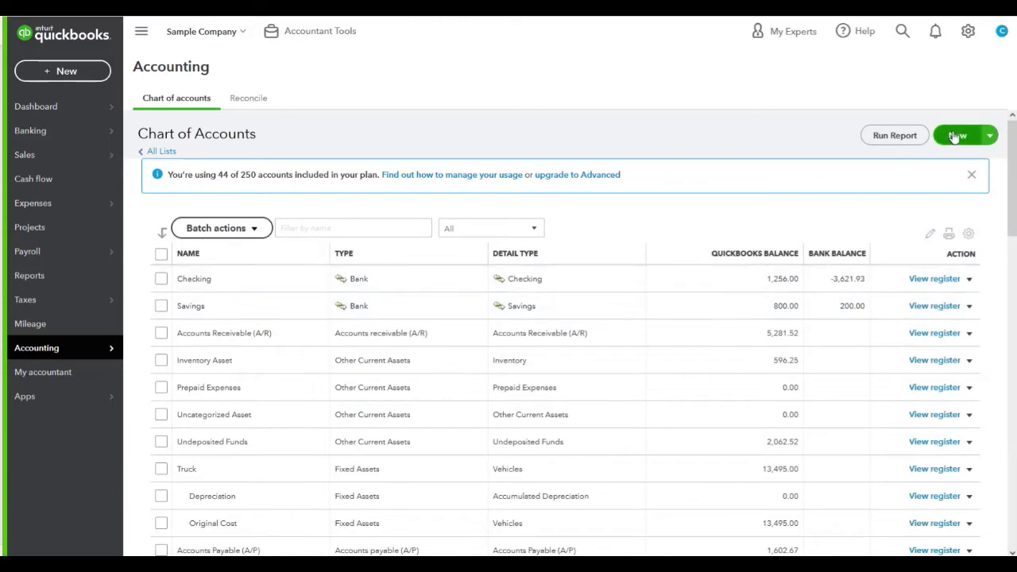
Step: Save a new asset account 'Fraud Charges' under Other Assets, tax section Other Long-term Assets
{"action": "left_click", "coordinate": [958, 135]}
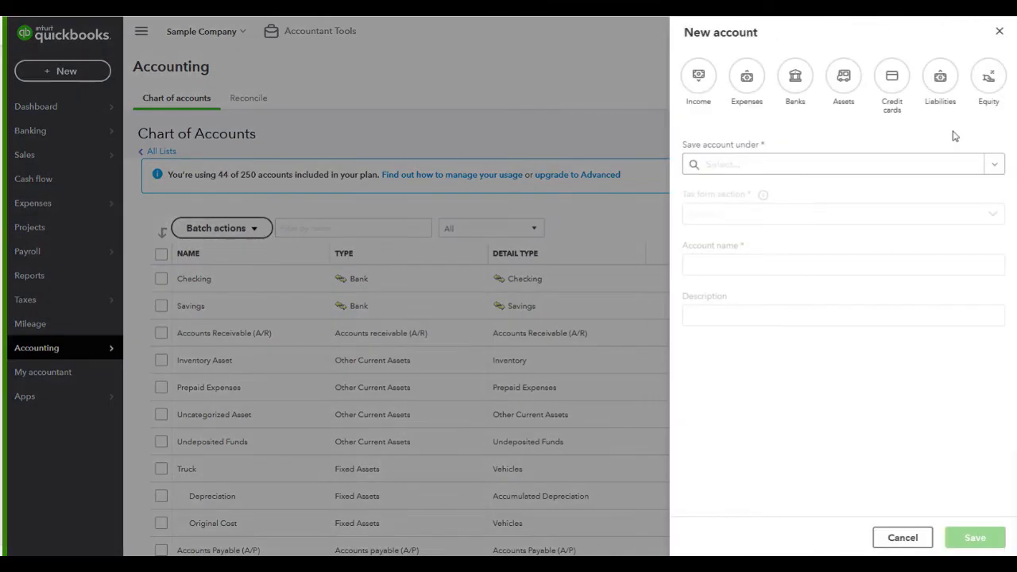
{"action": "left_click", "coordinate": [863, 75]}
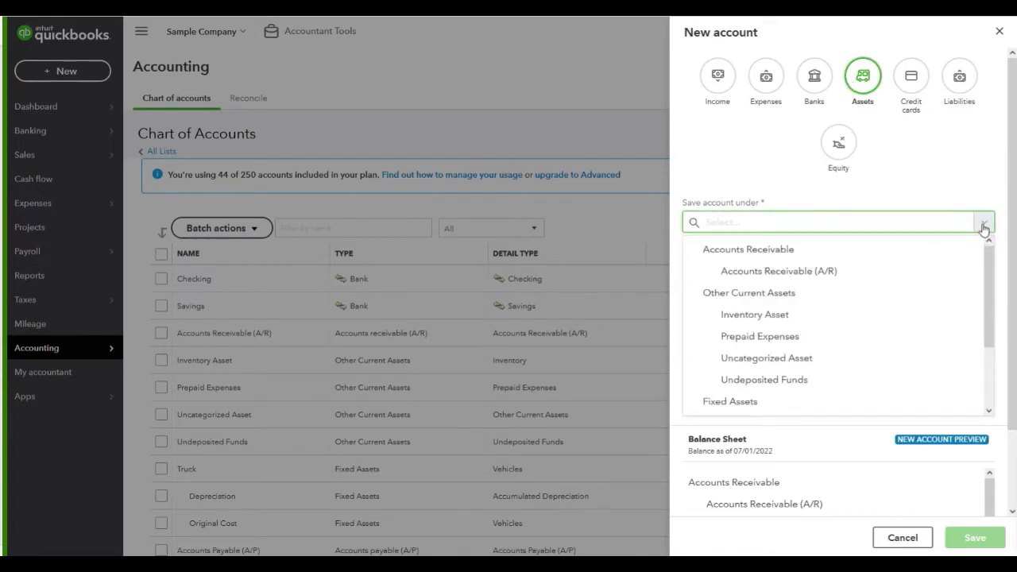
{"action": "scroll", "scroll_direction": "down", "scroll_amount": 3}
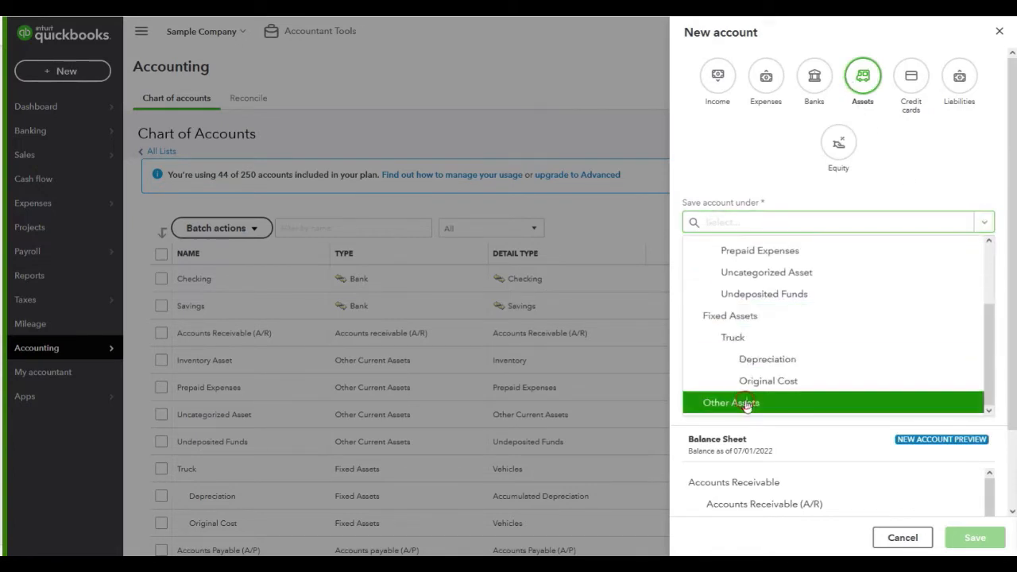
{"action": "left_click", "coordinate": [729, 403]}
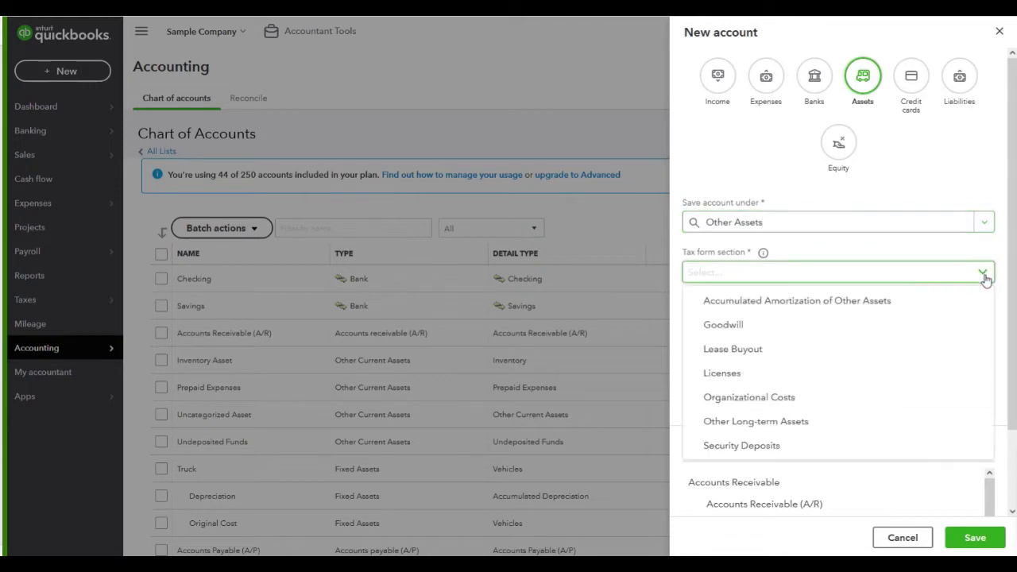
{"action": "left_click", "coordinate": [755, 421]}
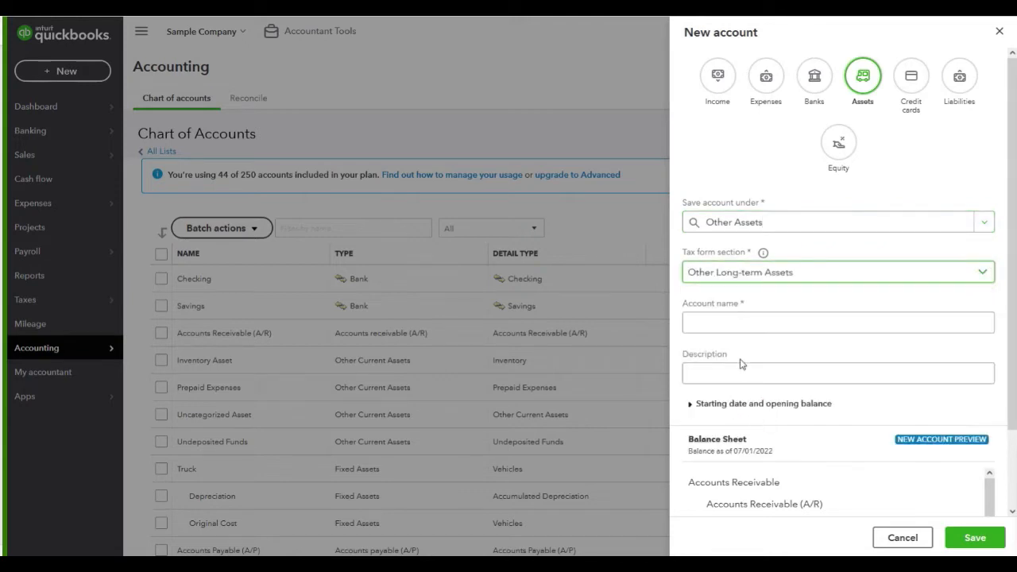
{"action": "type", "text": "Frau"}
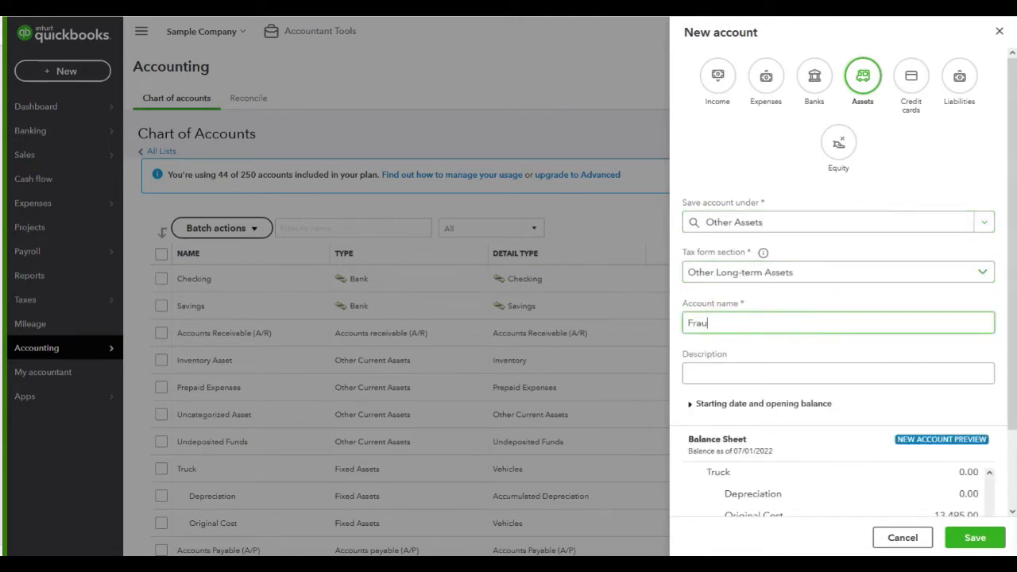
{"action": "type", "text": "d Charges"}
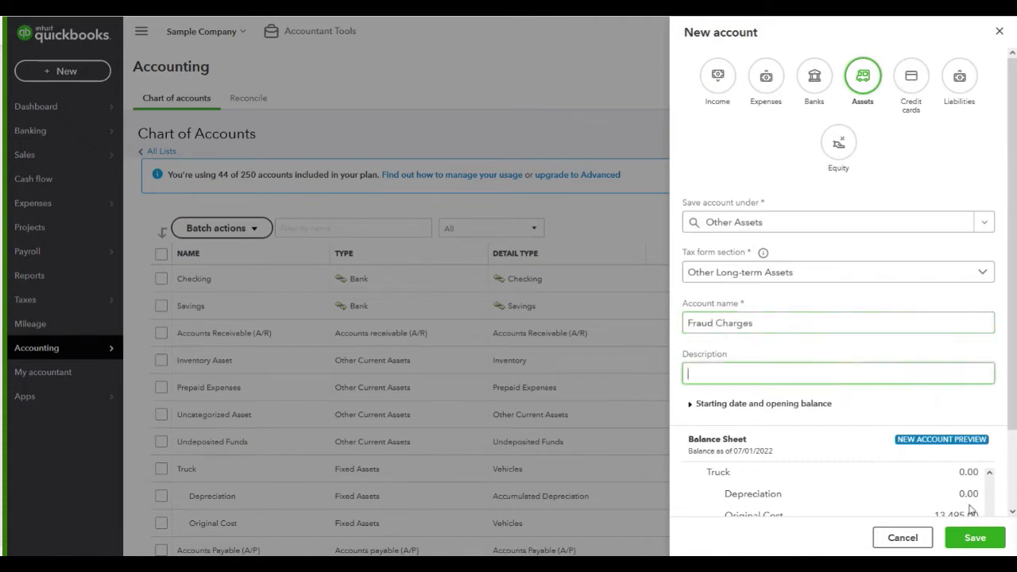
{"action": "left_click", "coordinate": [902, 537]}
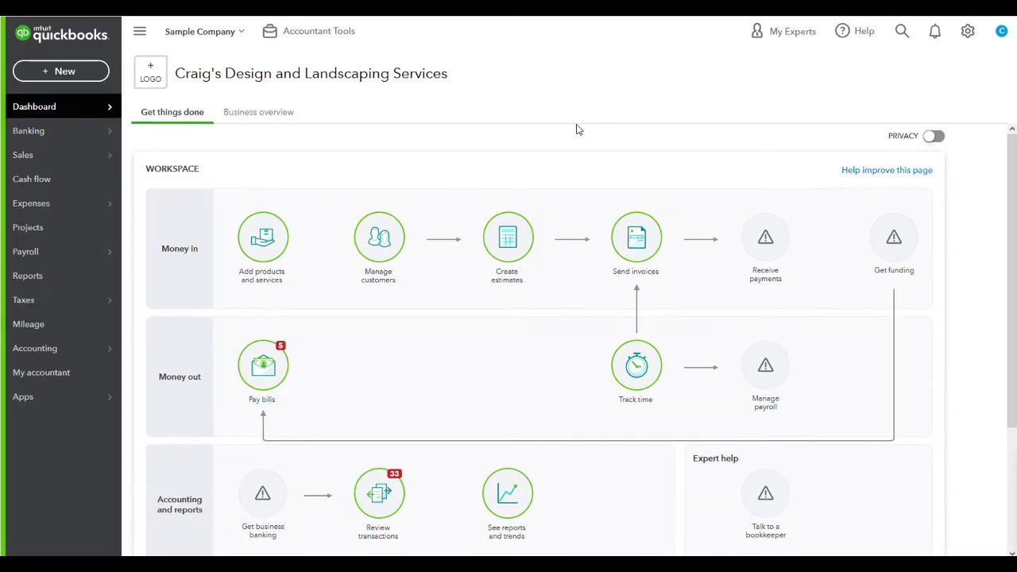
Step: In Banking, add the $55.00 Books By Bessie charge under Fraud Charges, then return to the dashboard
{"action": "left_click", "coordinate": [29, 130]}
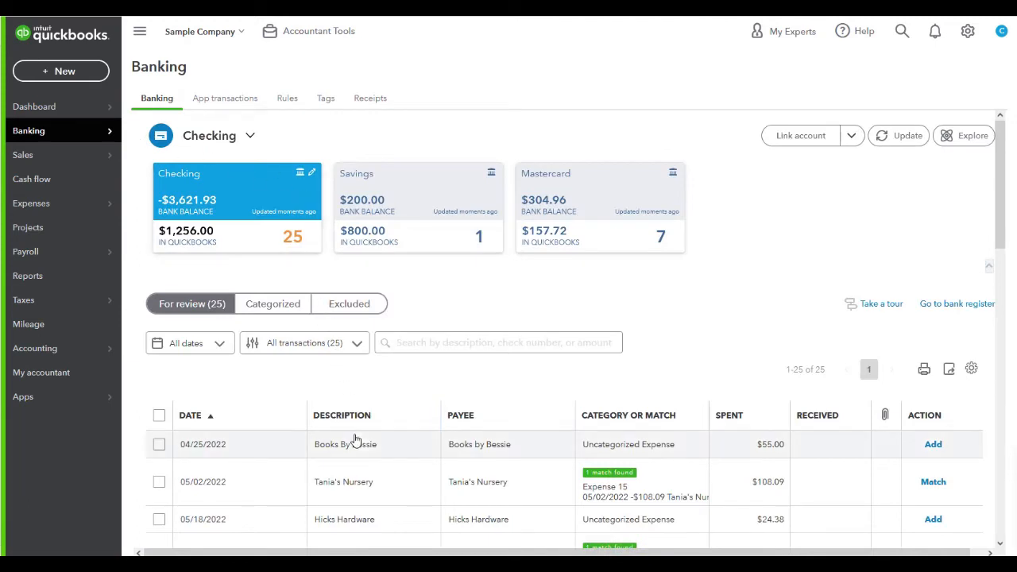
{"action": "left_click", "coordinate": [345, 444]}
{"action": "type", "text": "Frau"}
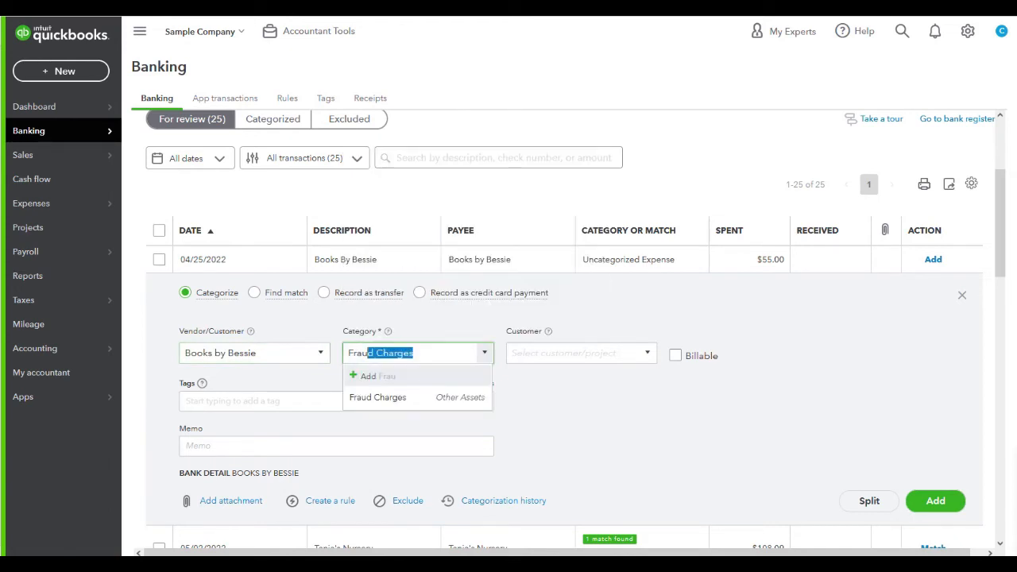
{"action": "left_click", "coordinate": [377, 397]}
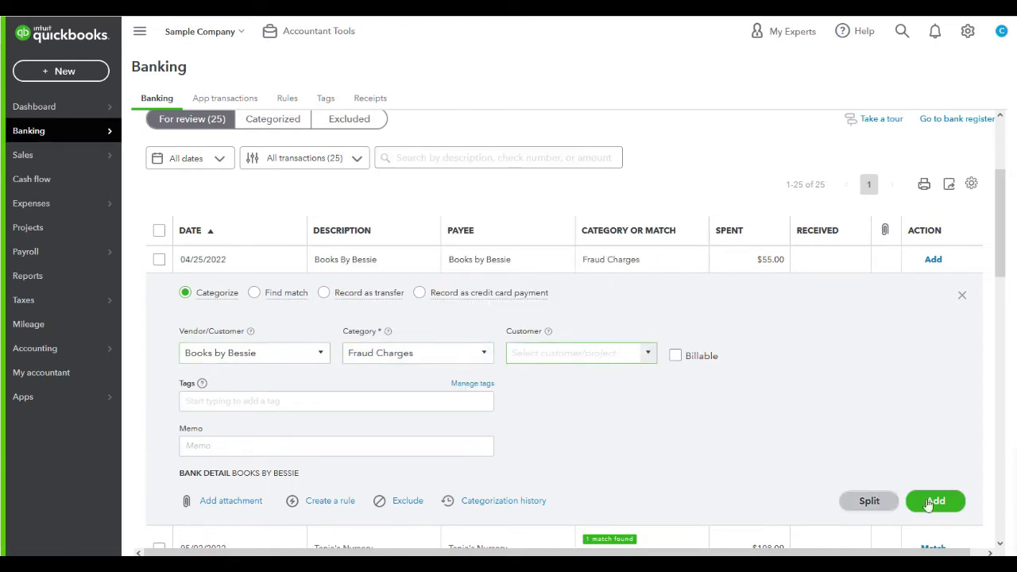
{"action": "left_click", "coordinate": [936, 501]}
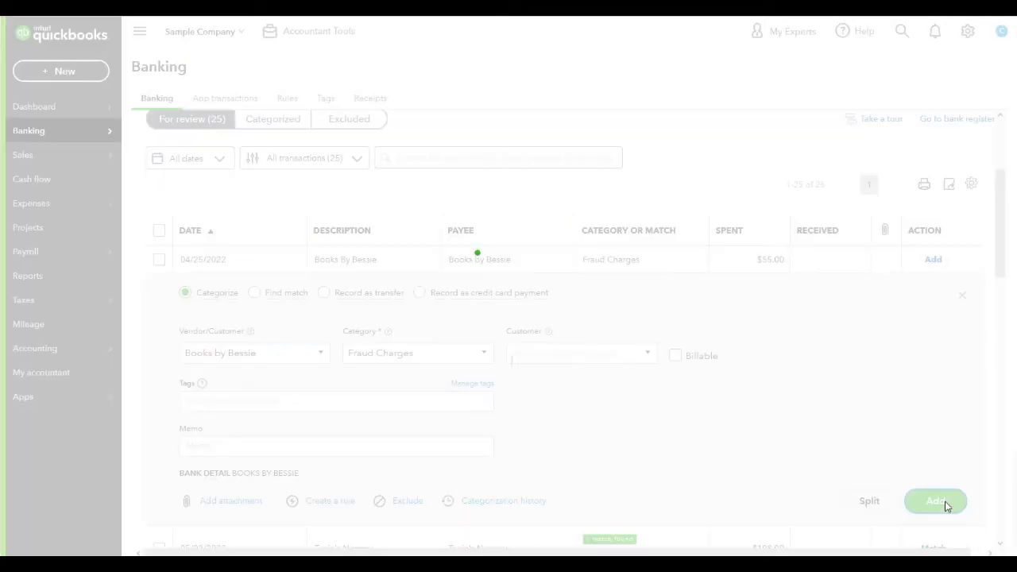
{"action": "left_click", "coordinate": [33, 106]}
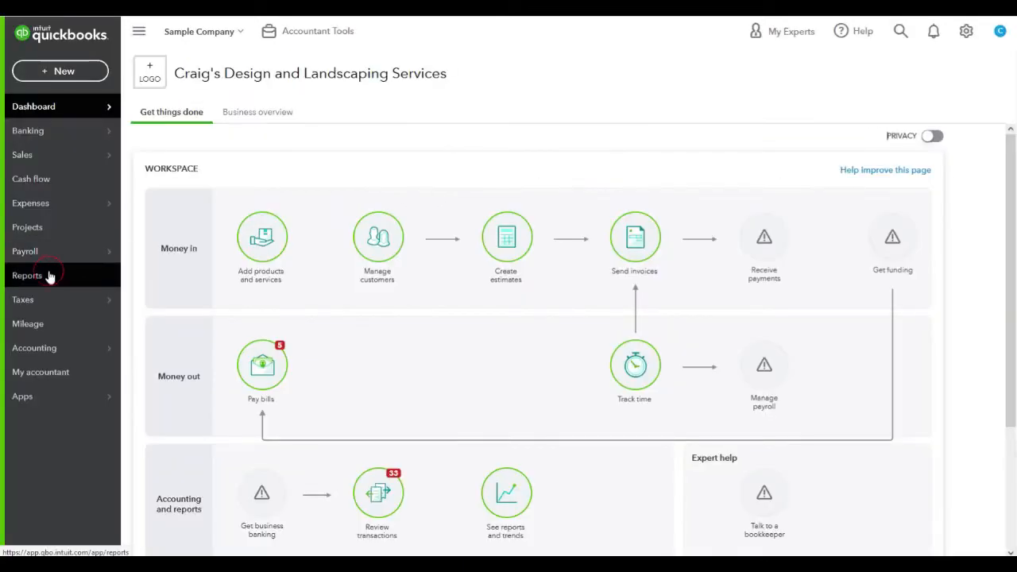
Step: Drill into the $55.00 Fraud Charges balance on the Balance Sheet, then return to the dashboard
{"action": "left_click", "coordinate": [28, 275]}
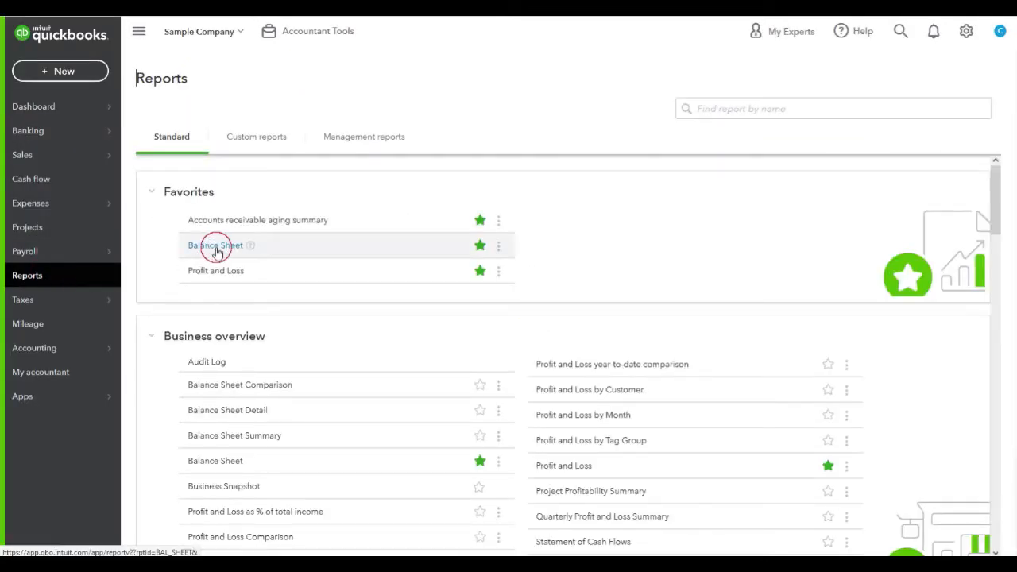
{"action": "left_click", "coordinate": [216, 245]}
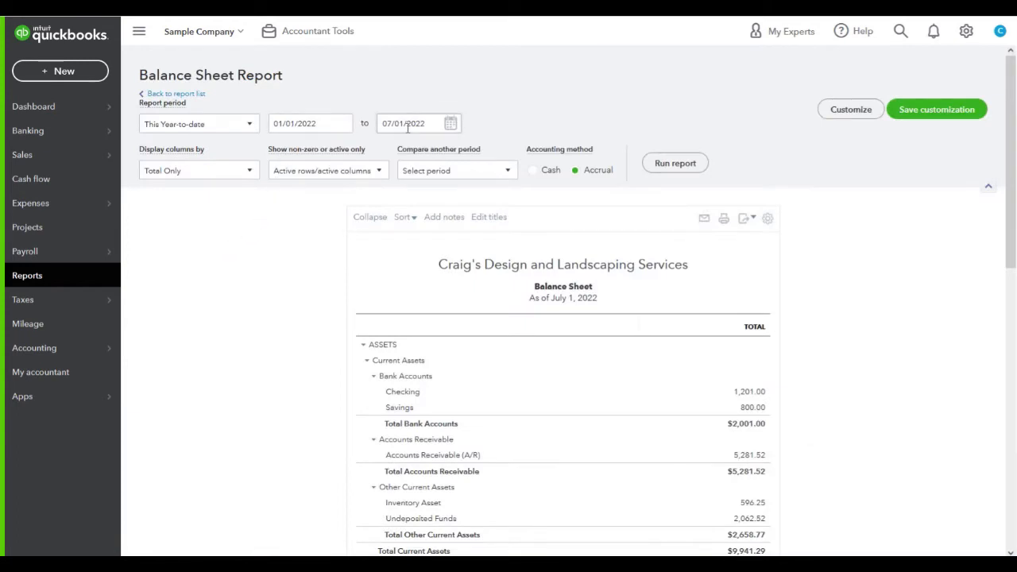
{"action": "scroll", "scroll_direction": "down", "scroll_amount": 3}
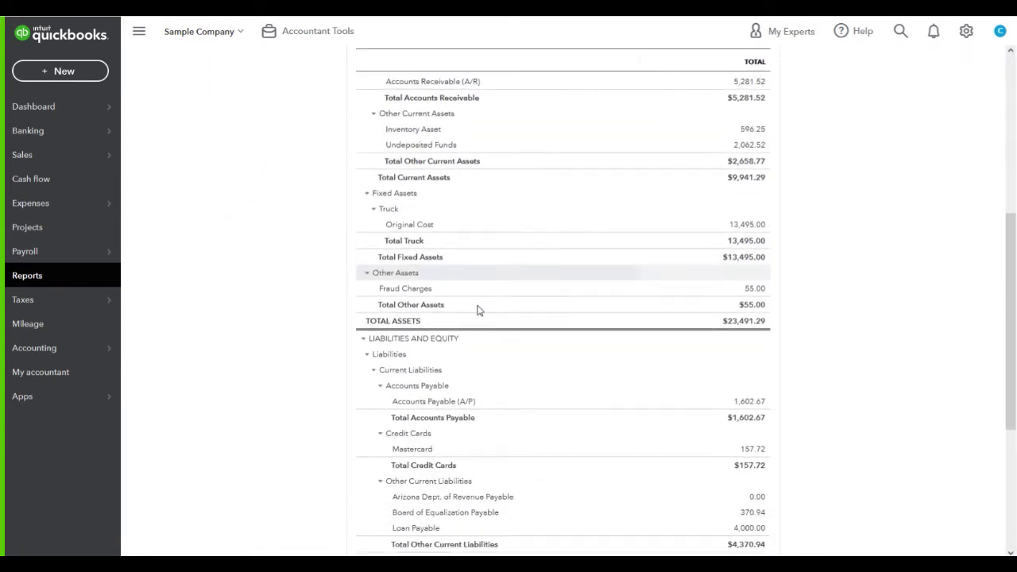
{"action": "scroll", "scroll_direction": "down", "scroll_amount": 3}
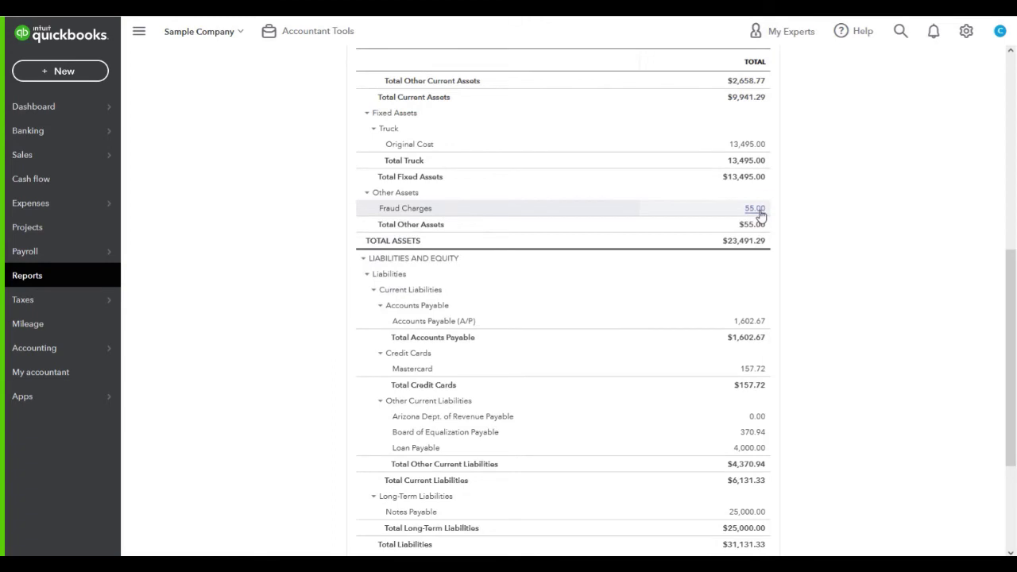
{"action": "left_click", "coordinate": [753, 208]}
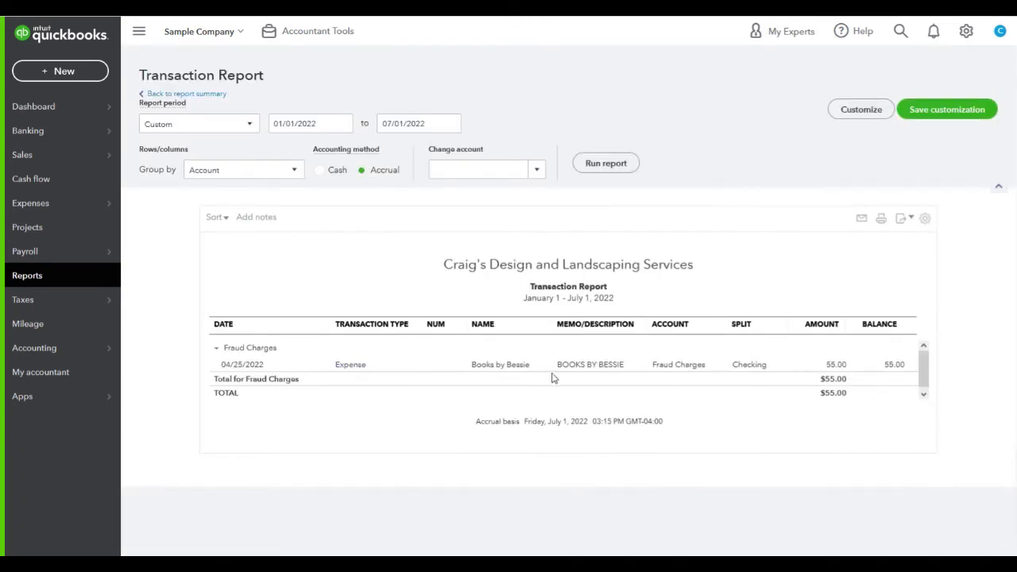
{"action": "left_click", "coordinate": [33, 106]}
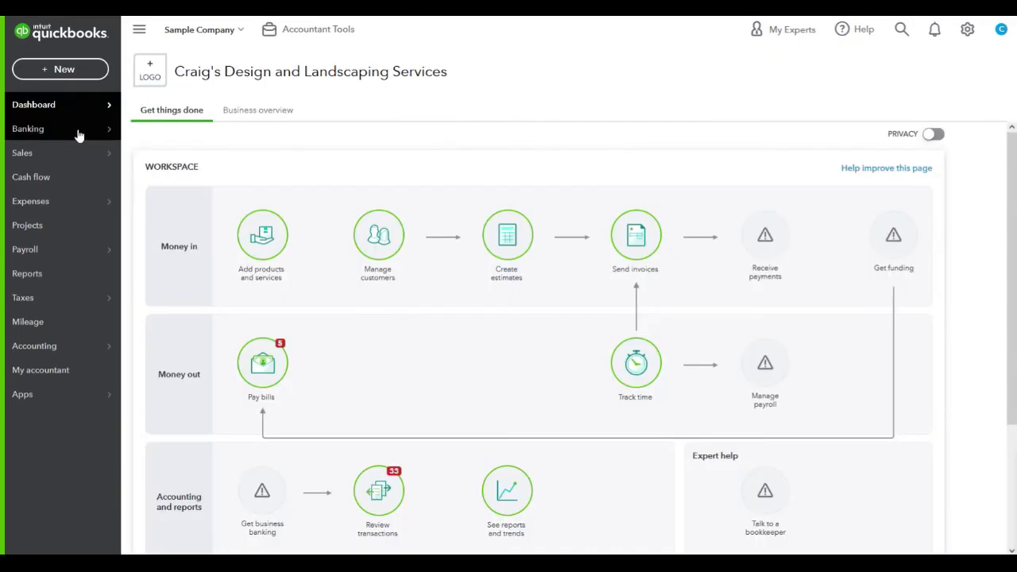
Step: In Banking, add the 07/31/2022 $55.00 Books By Bessie deposit under Fraud Charges
{"action": "left_click", "coordinate": [28, 129]}
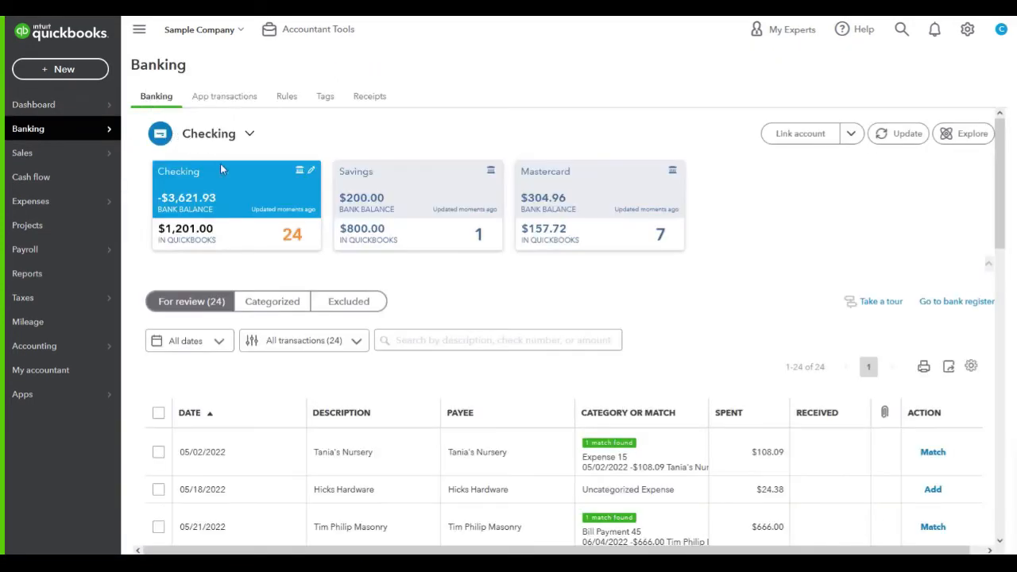
{"action": "scroll", "scroll_direction": "down", "scroll_amount": 3}
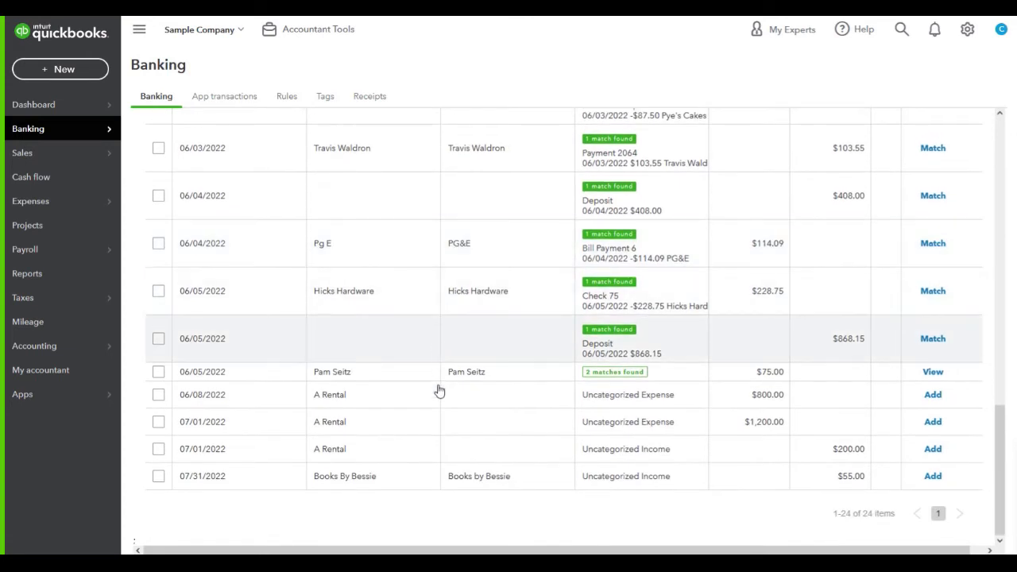
{"action": "left_click", "coordinate": [344, 476]}
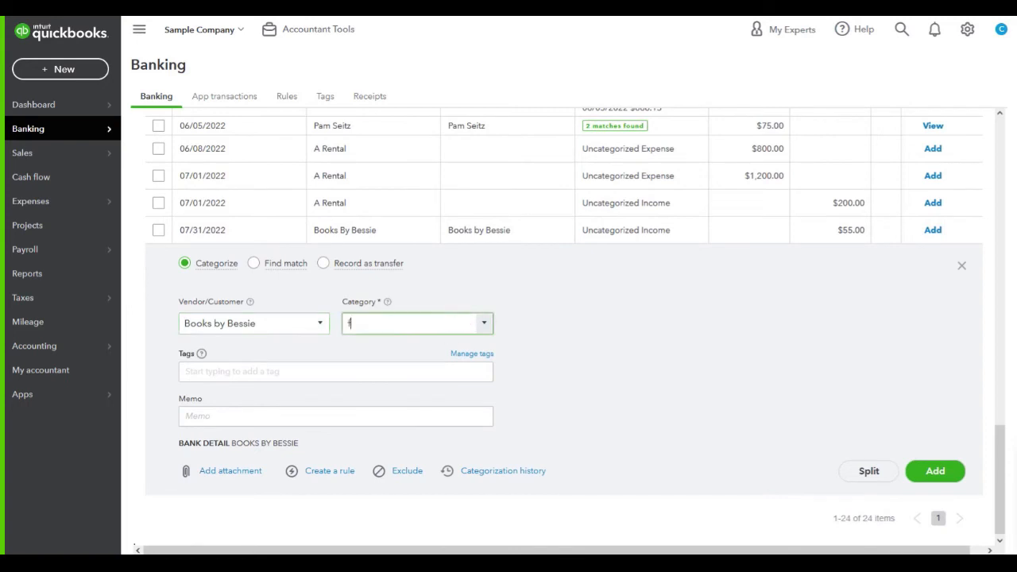
{"action": "type", "text": "Fraud Charges"}
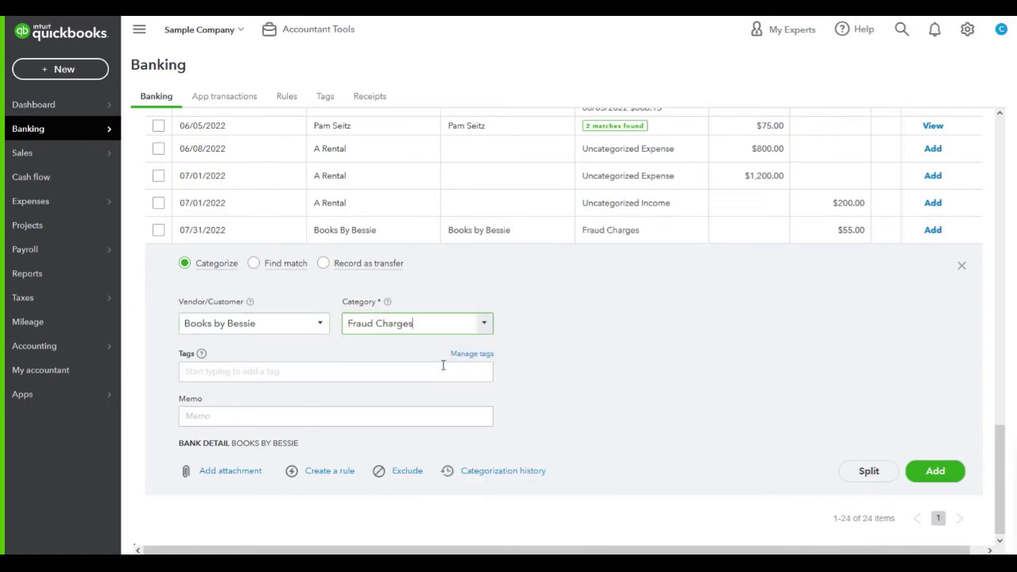
{"action": "left_click", "coordinate": [934, 471]}
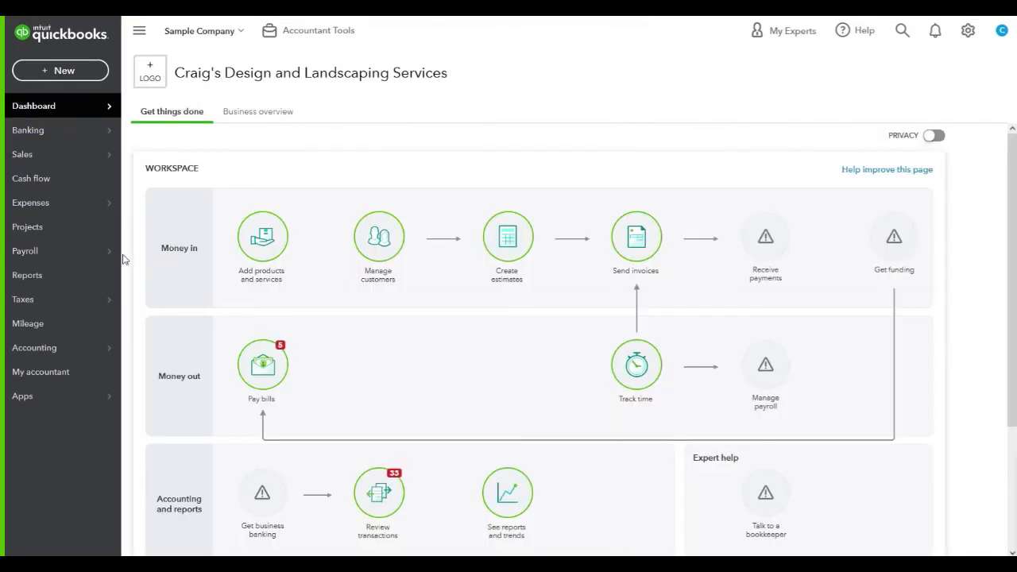
{"action": "left_click", "coordinate": [27, 275]}
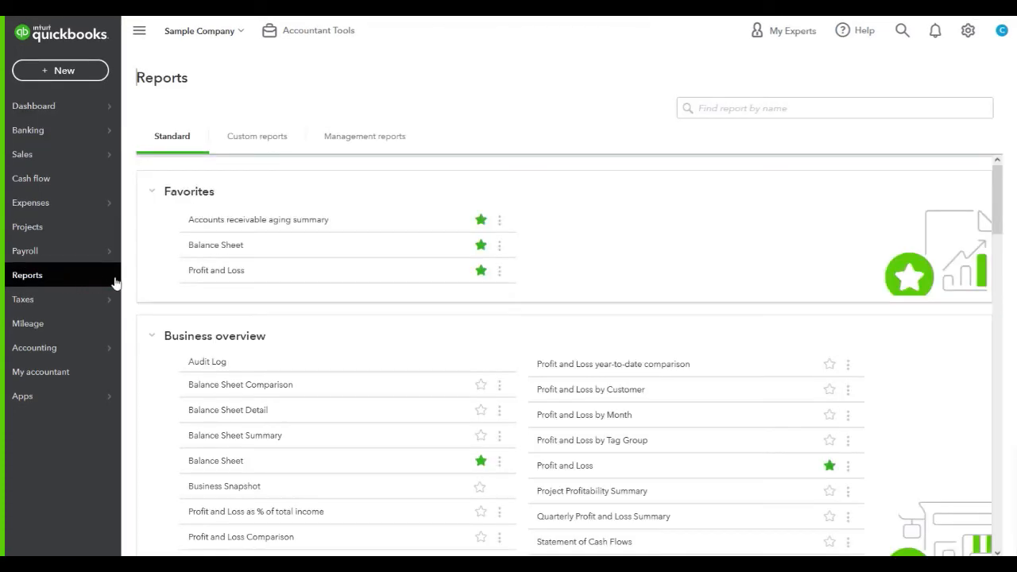
{"action": "left_click", "coordinate": [215, 244]}
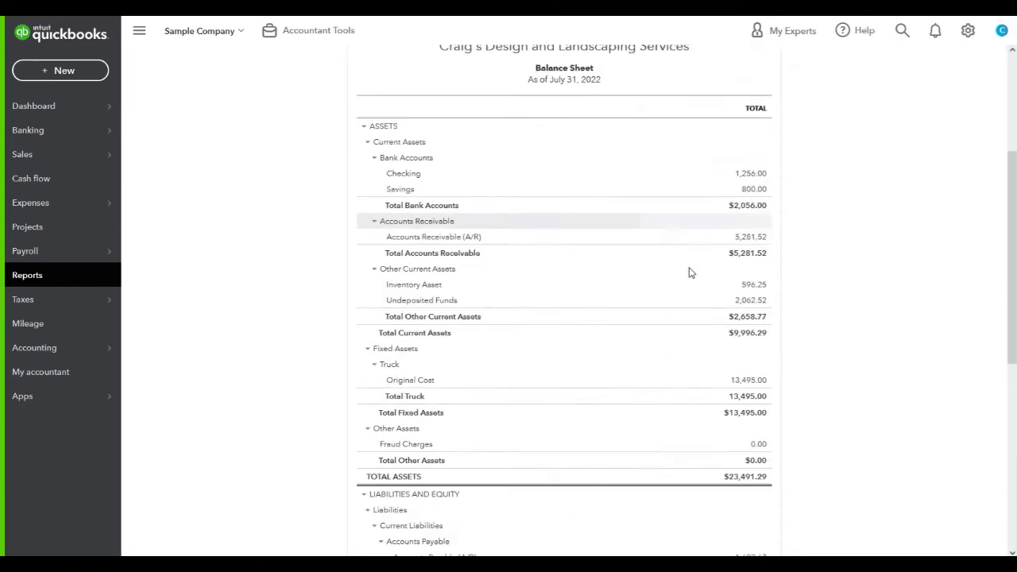
{"action": "scroll", "scroll_direction": "down", "scroll_amount": 3}
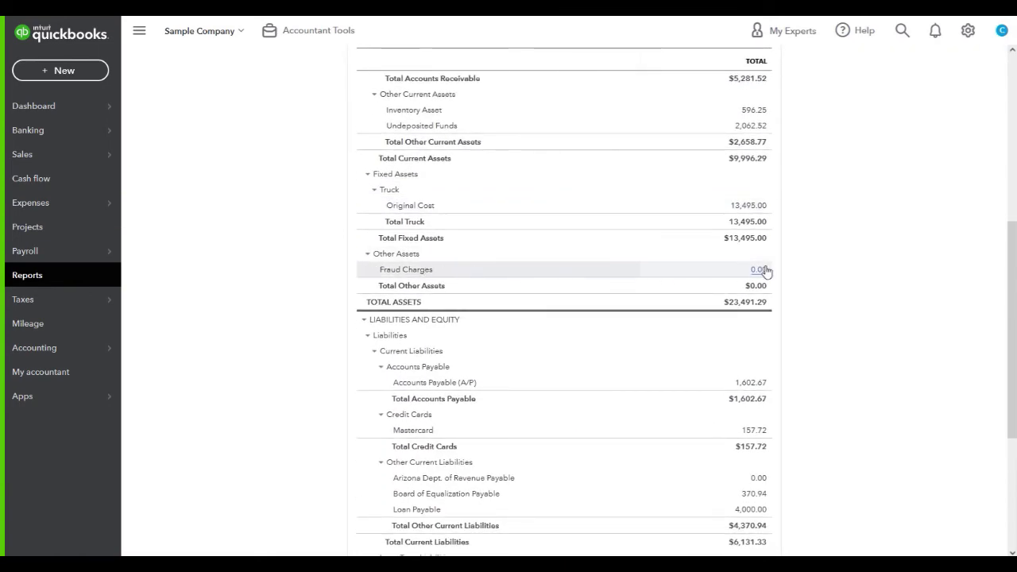
{"action": "left_click", "coordinate": [758, 269]}
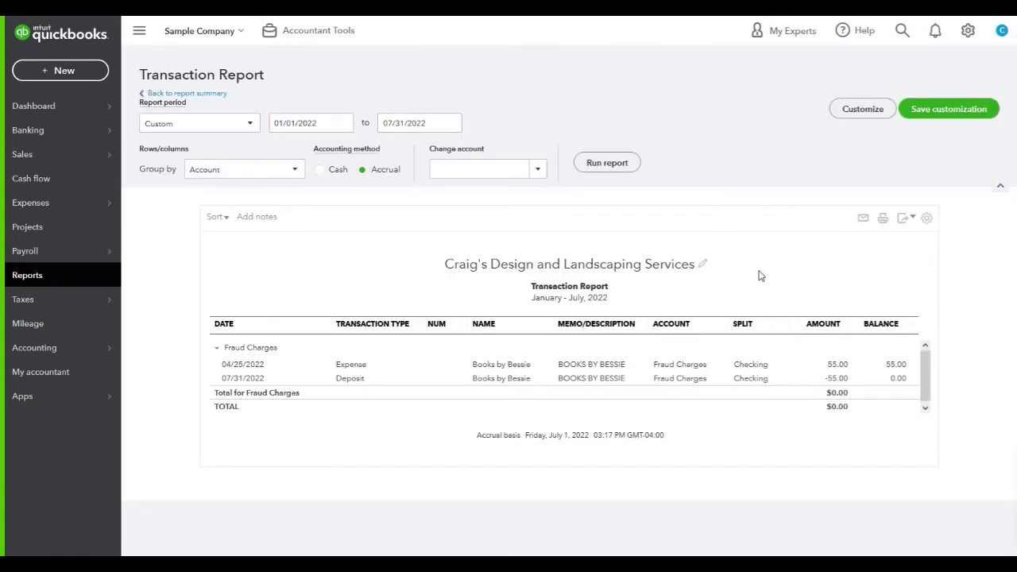
{"action": "mouse_move", "coordinate": [852, 355]}
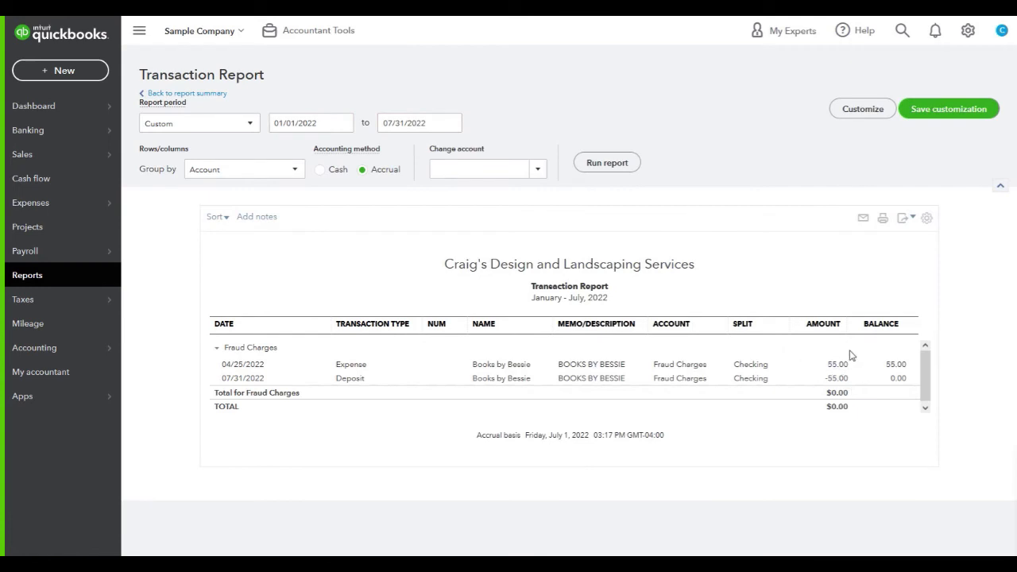
{"action": "left_click", "coordinate": [33, 105]}
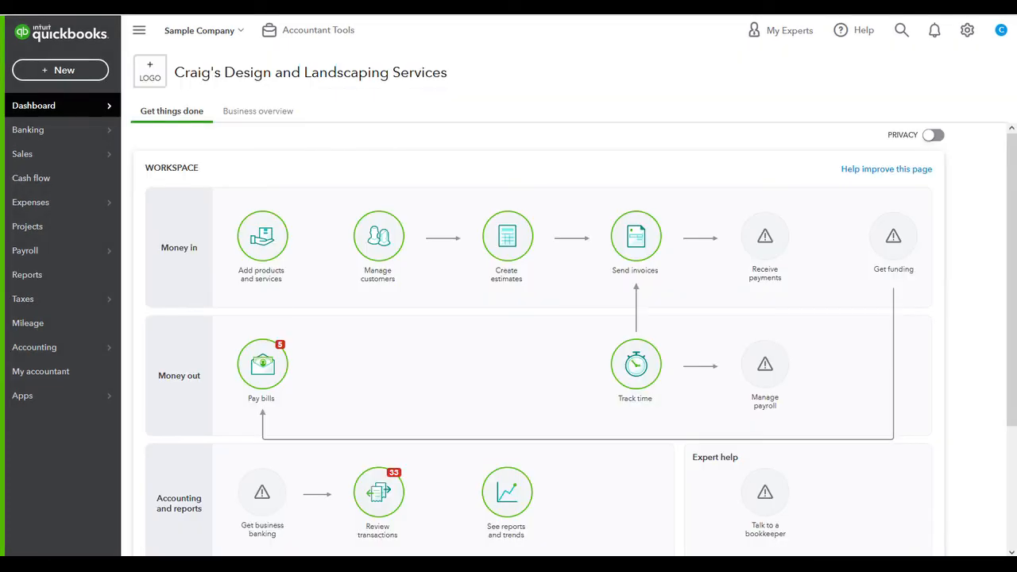